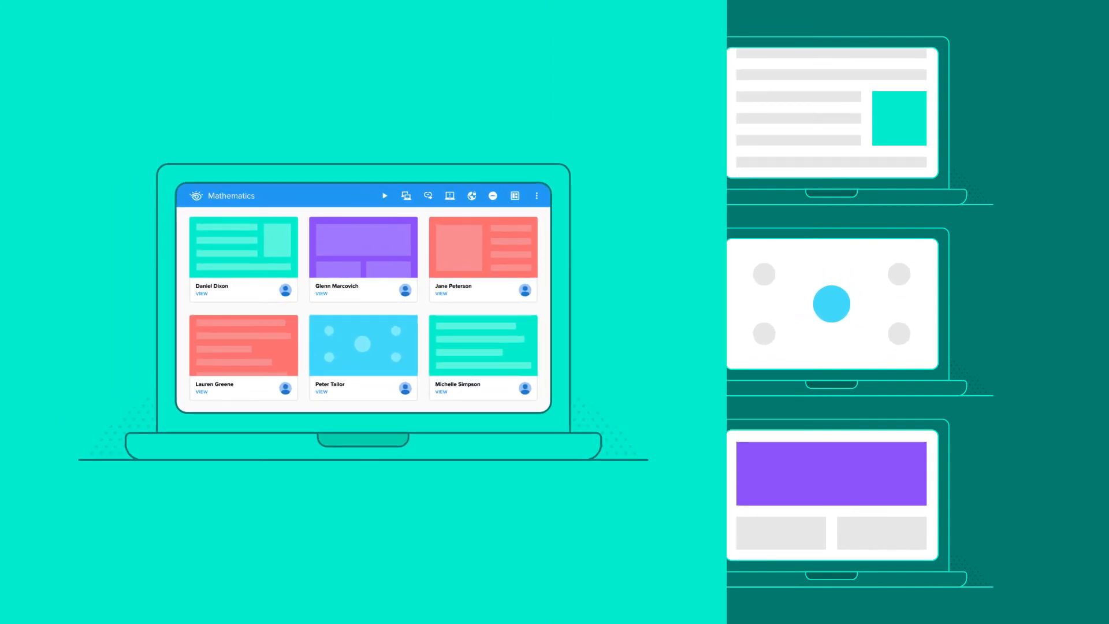
Push the classroom.google.com link to every student device in the Mathematics class.
left_click(428, 196)
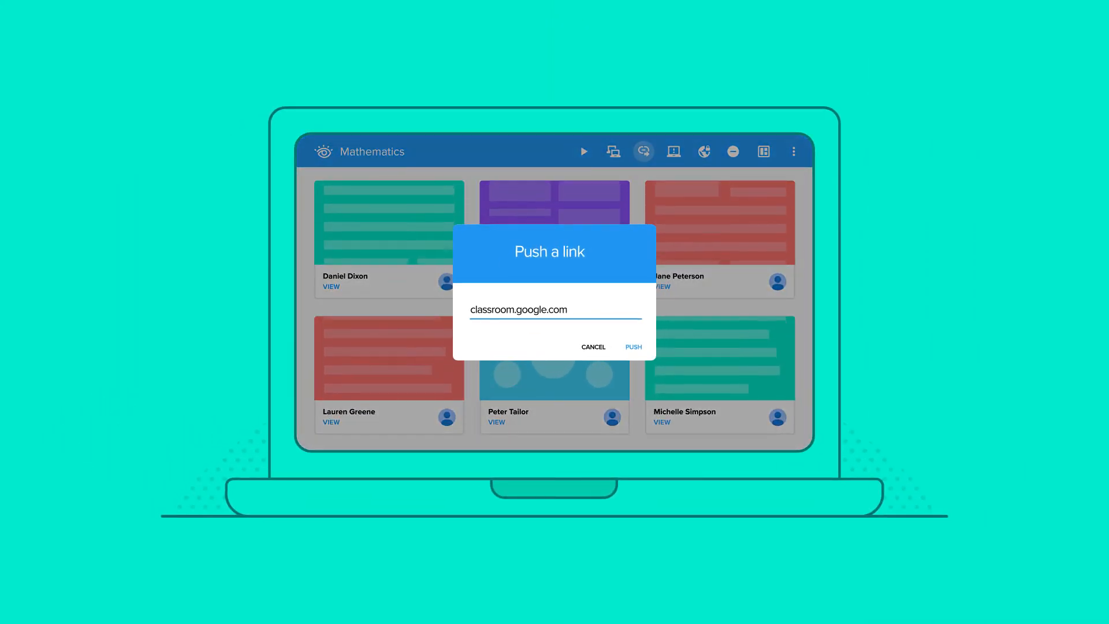
left_click(633, 346)
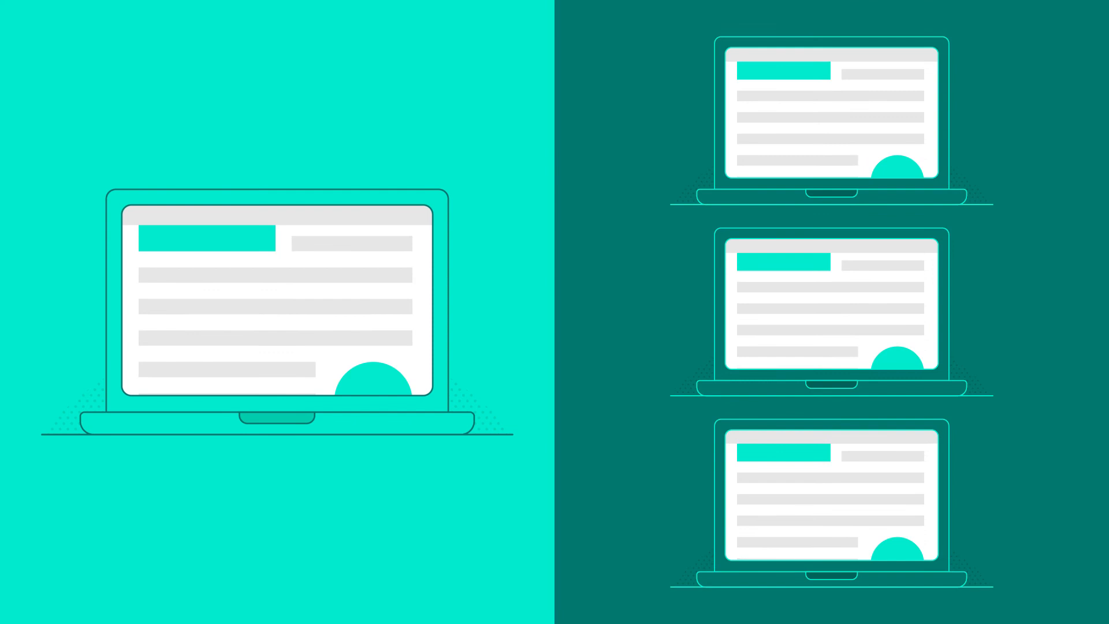